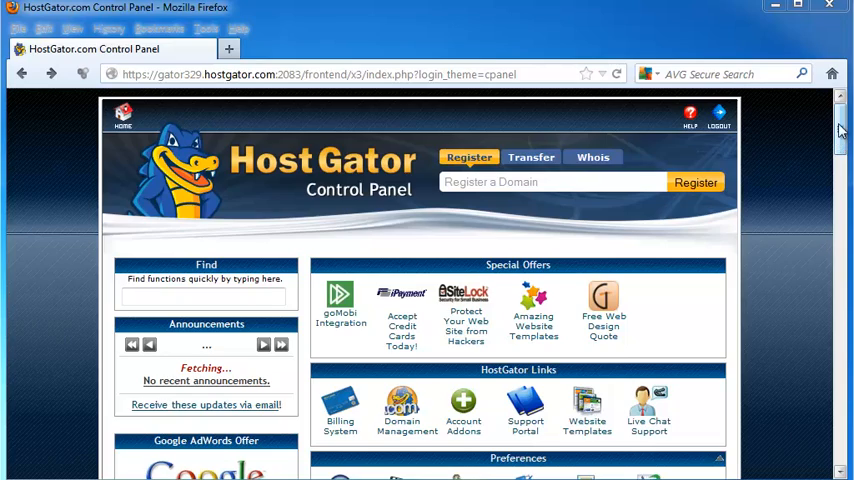
Reach the Subdomains page from the cPanel home's Domains section.
{"action": "scroll", "scroll_direction": "down", "scroll_amount": 3}
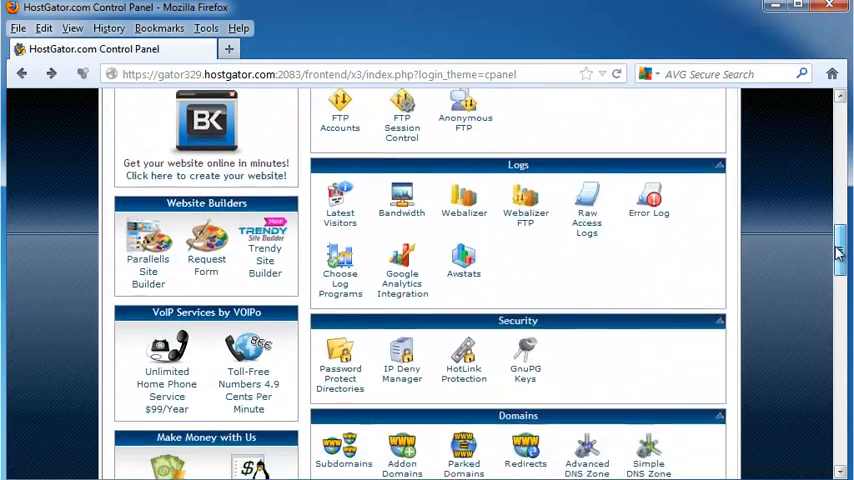
{"action": "scroll", "scroll_direction": "down", "scroll_amount": 3}
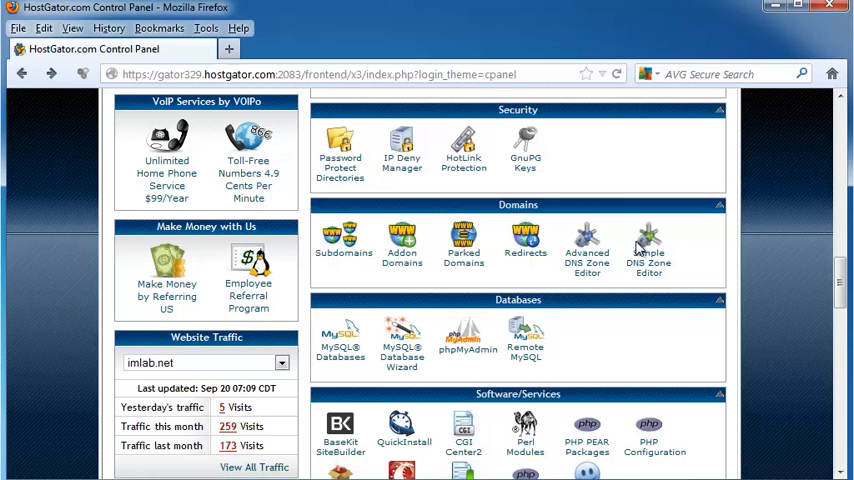
{"action": "mouse_move", "coordinate": [372, 236]}
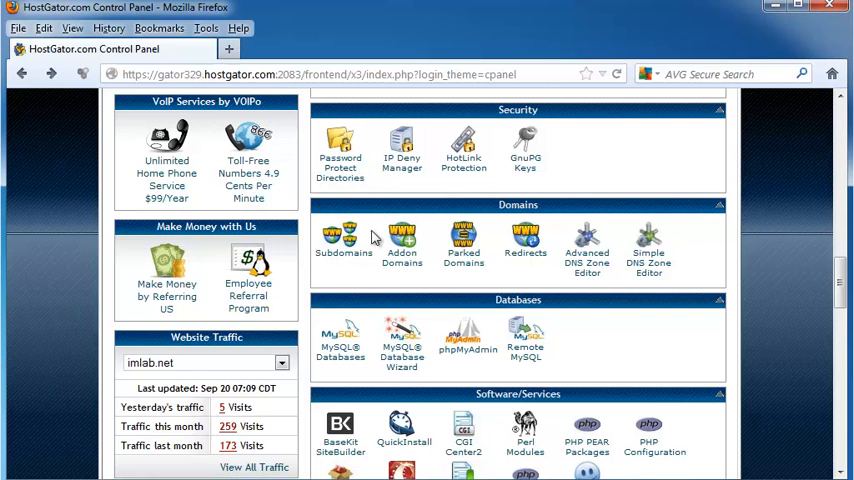
{"action": "mouse_move", "coordinate": [524, 240]}
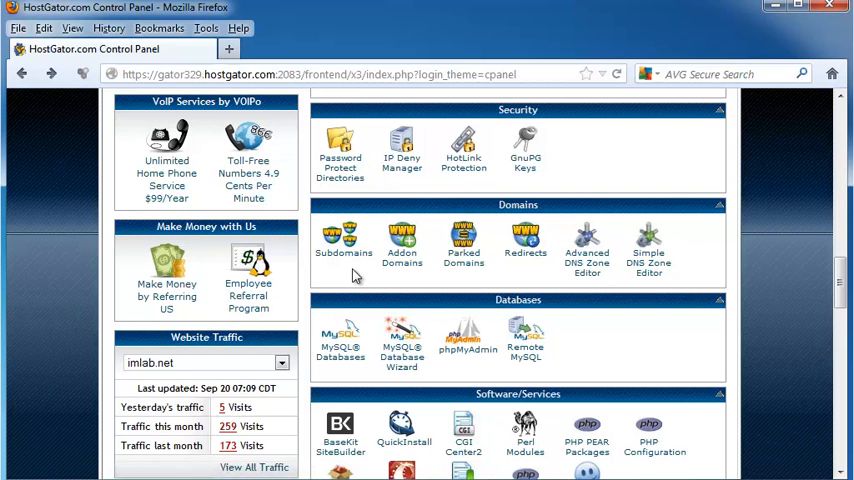
{"action": "left_click", "coordinate": [344, 238]}
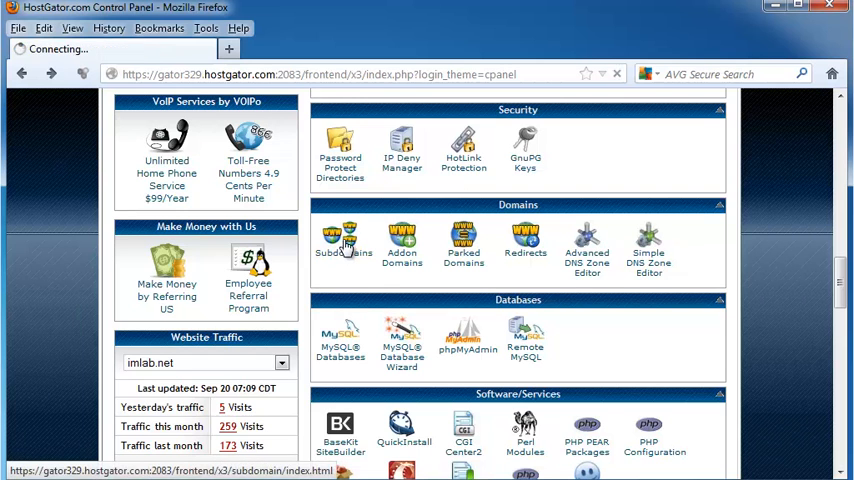
{"action": "left_click", "coordinate": [340, 240]}
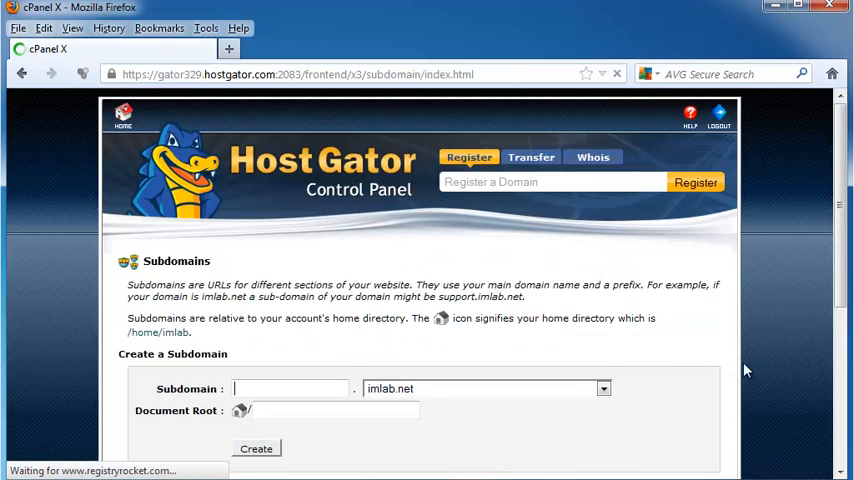
{"action": "scroll", "scroll_direction": "down", "scroll_amount": 3}
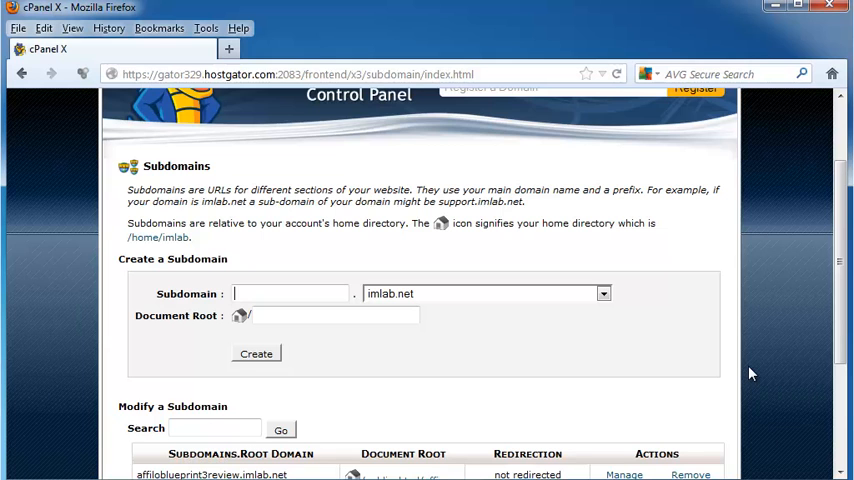
Enter subdomain wordpresstutorialhub2 under parent domain imlab.net with auto-filled document root.
{"action": "left_click", "coordinate": [290, 292]}
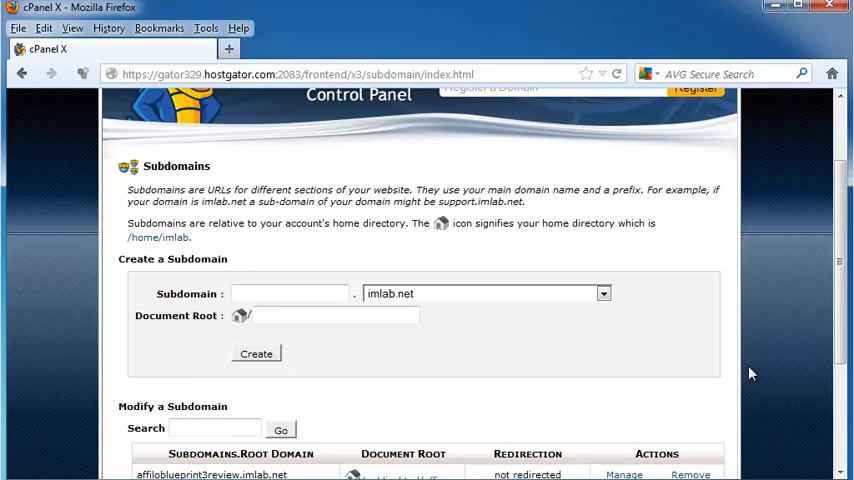
{"action": "left_click", "coordinate": [290, 292]}
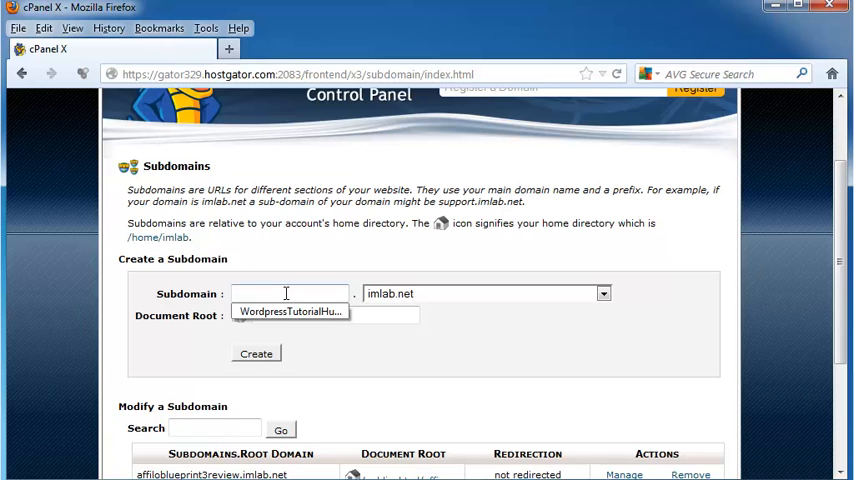
{"action": "type", "text": "wordpressut"}
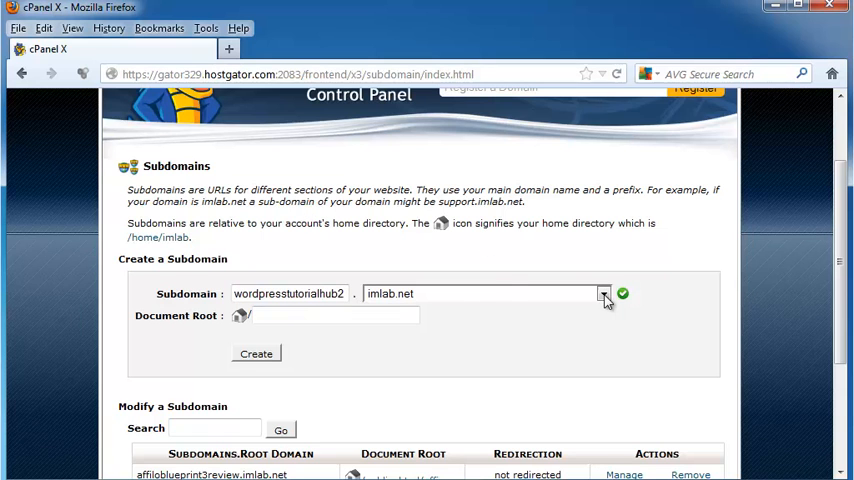
{"action": "left_click", "coordinate": [604, 292]}
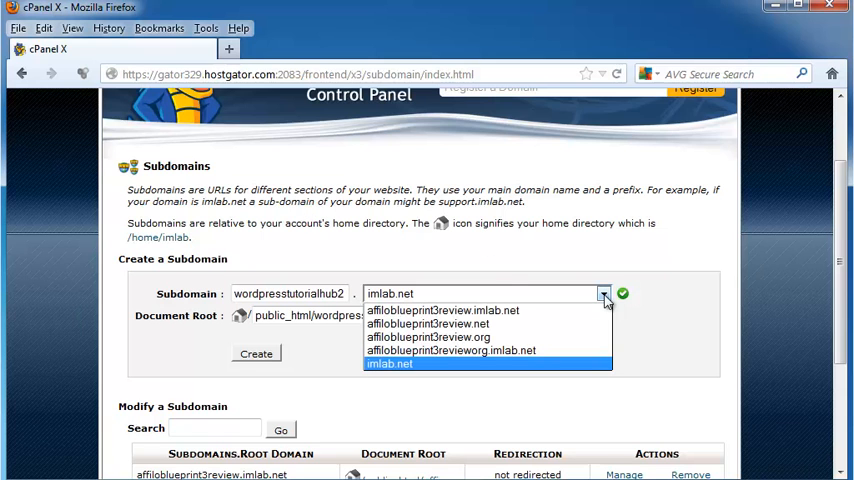
{"action": "mouse_move", "coordinate": [580, 370]}
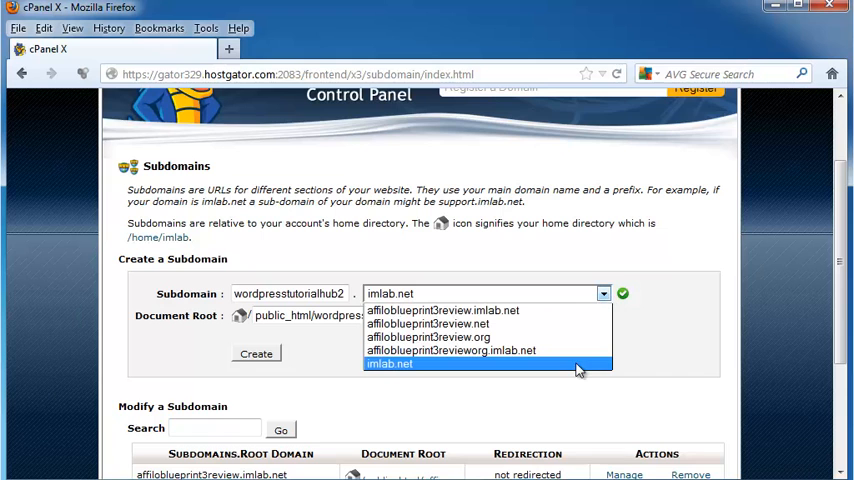
{"action": "left_click", "coordinate": [388, 364]}
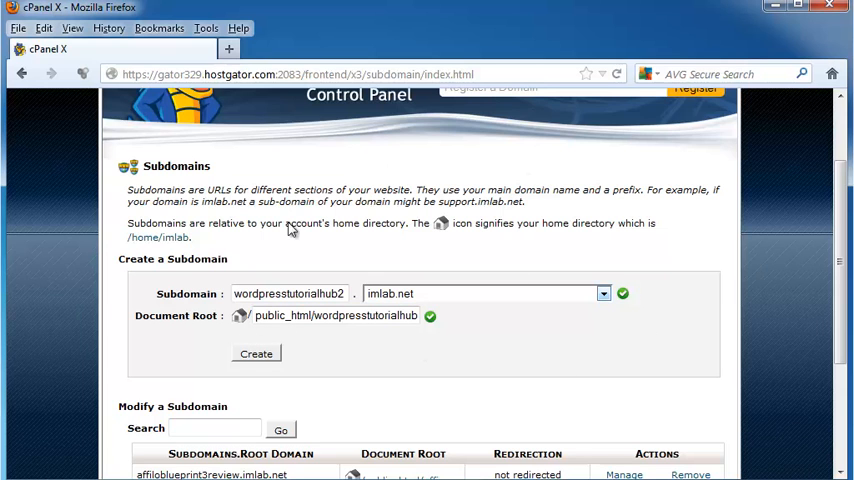
{"action": "mouse_move", "coordinate": [352, 264]}
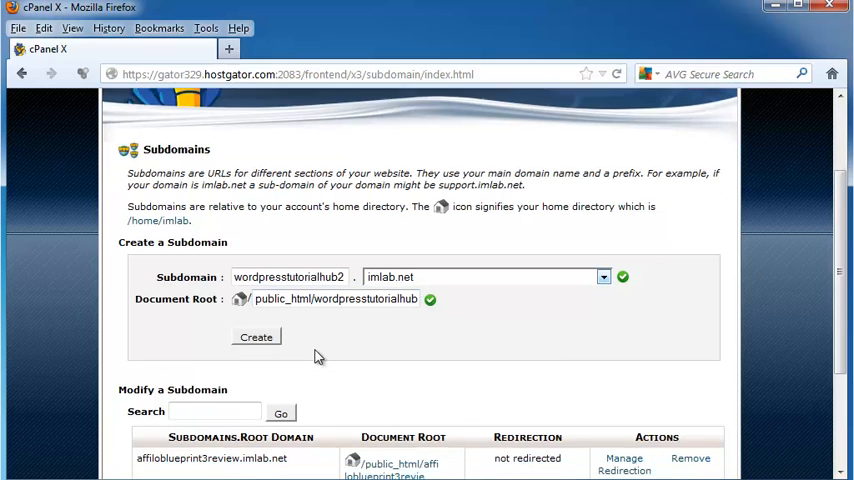
Submit the form so wordpresstutorialhub2.imlab.net is created and confirmed.
{"action": "left_click", "coordinate": [256, 336]}
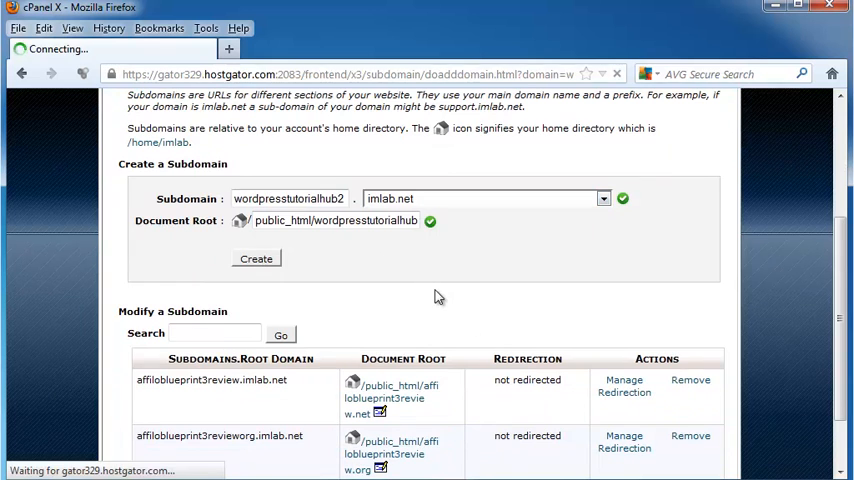
{"action": "left_click", "coordinate": [256, 260]}
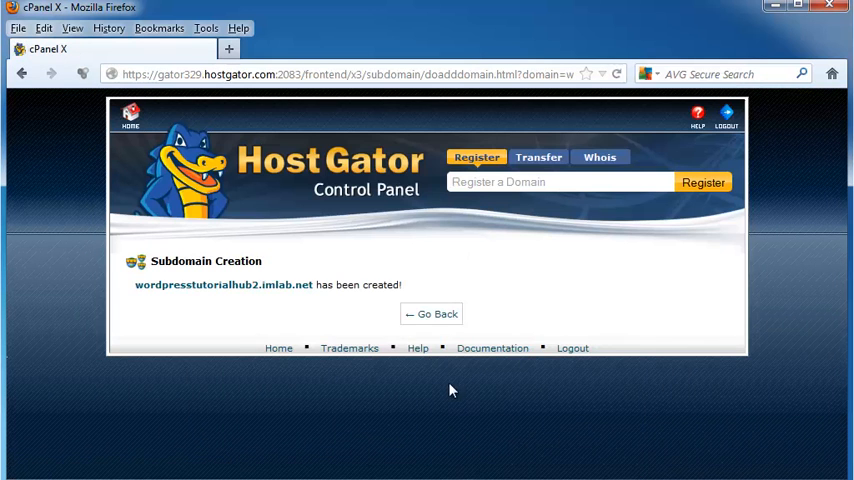
{"action": "mouse_move", "coordinate": [260, 308]}
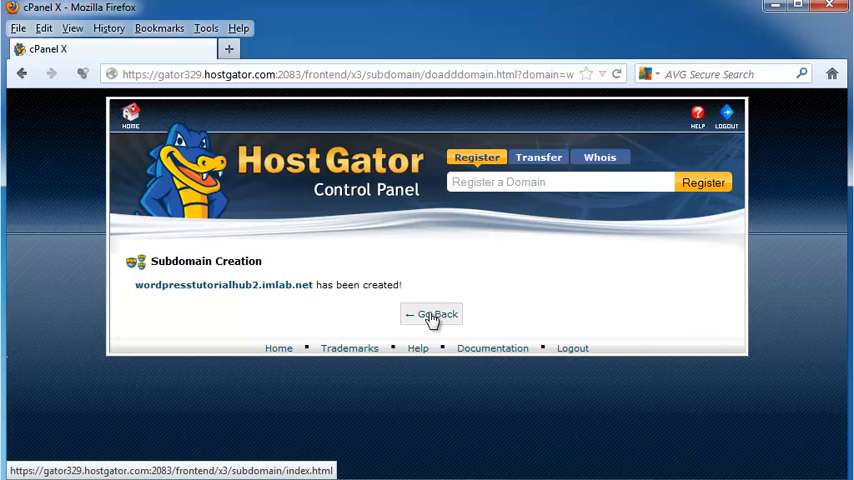
Return to Subdomains and view wordpresstutorialhub2.imlab.net in the Modify a Subdomain table.
{"action": "left_click", "coordinate": [432, 314]}
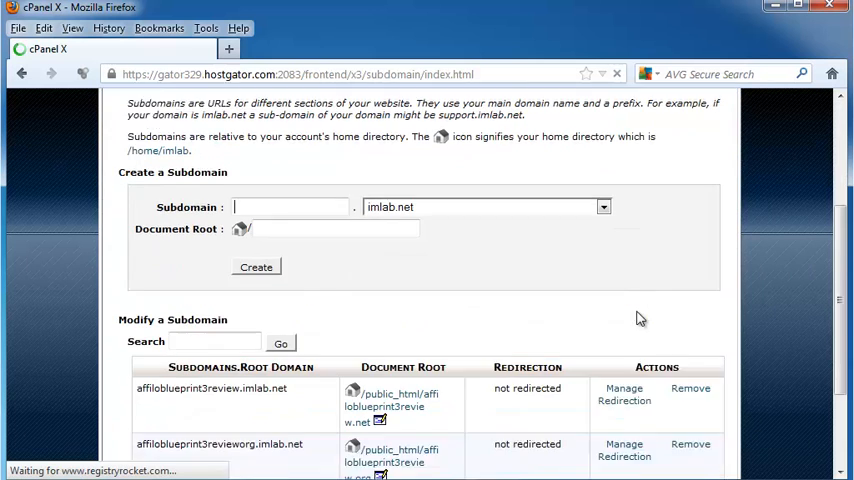
{"action": "scroll", "scroll_direction": "down", "scroll_amount": 3}
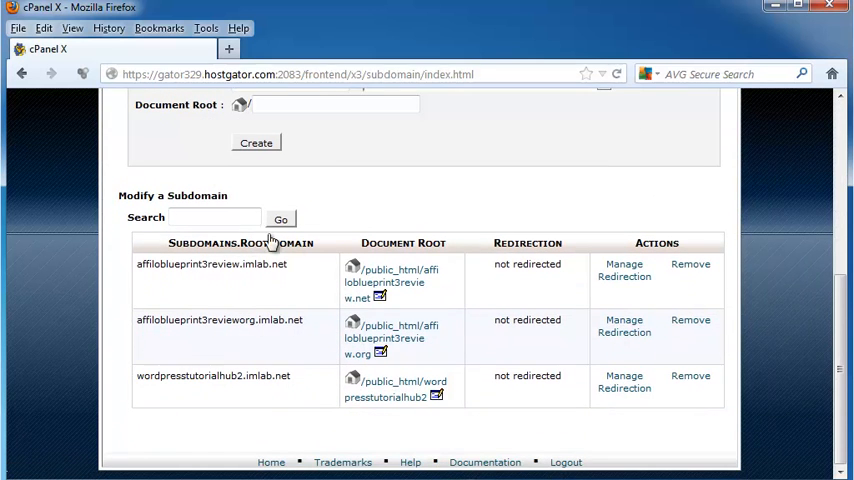
{"action": "mouse_move", "coordinate": [524, 212]}
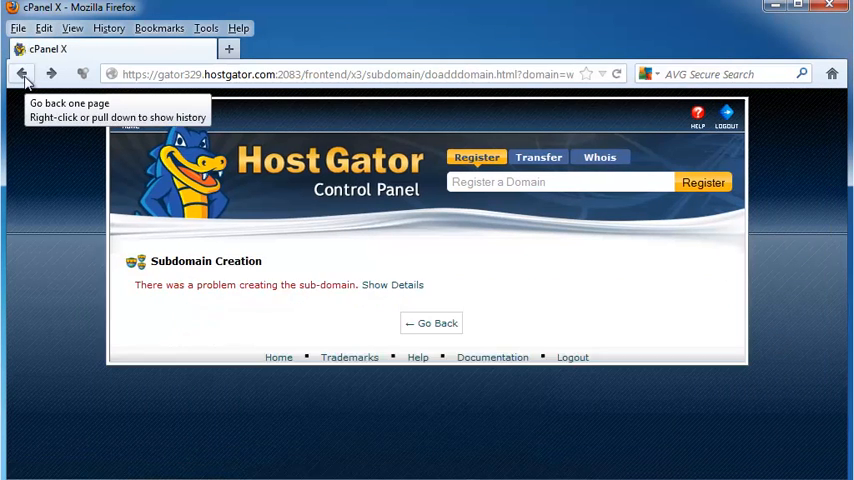
Go back from the subdomain error to the cPanel home's Domains section.
{"action": "left_click", "coordinate": [22, 72]}
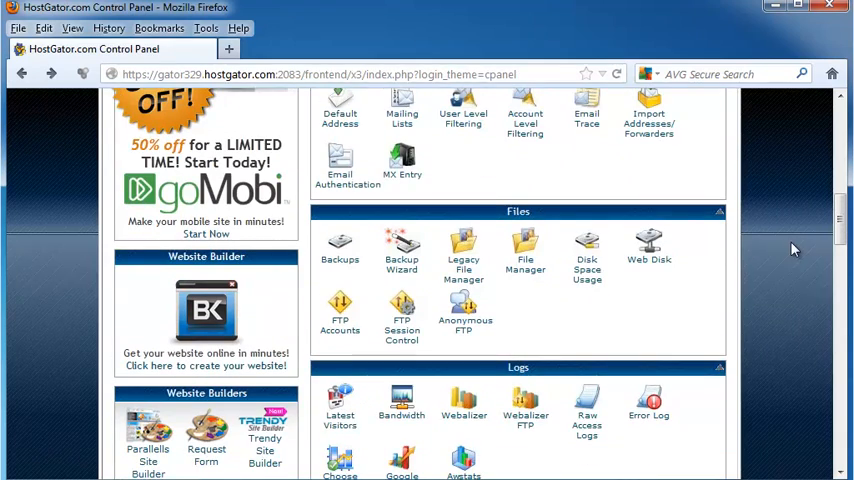
{"action": "scroll", "scroll_direction": "down", "scroll_amount": 3}
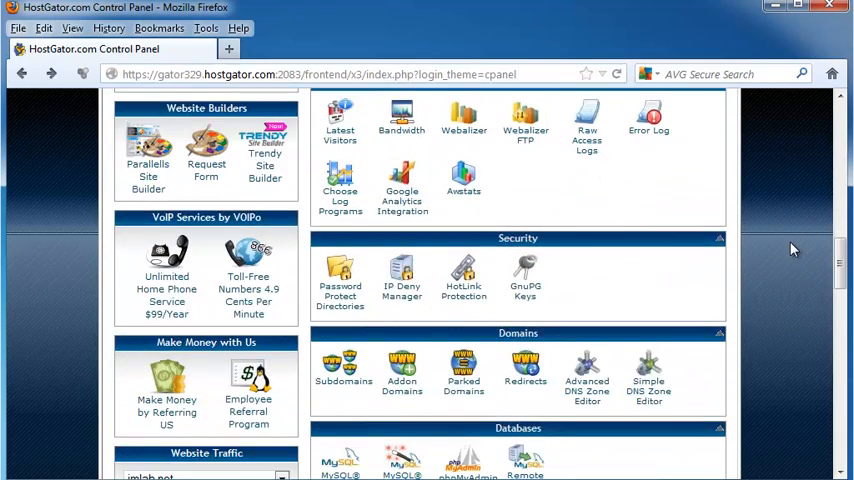
{"action": "scroll", "scroll_direction": "down", "scroll_amount": 3}
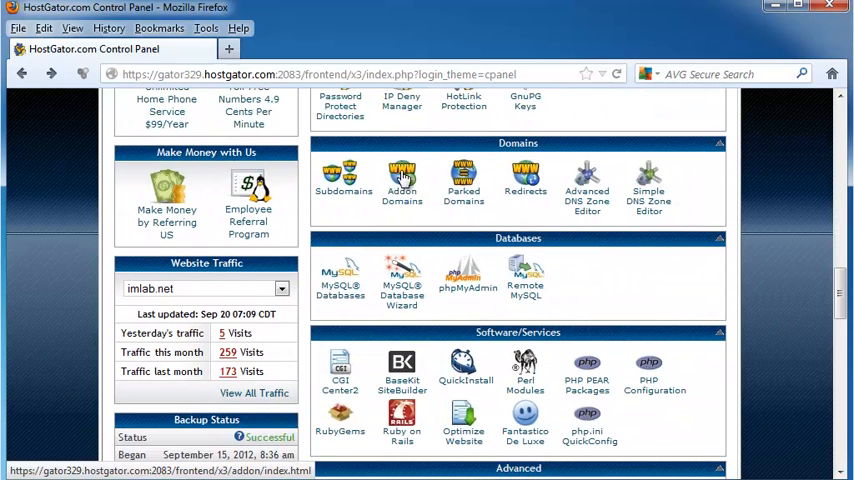
Reach the Addon Domains page and focus the New Domain Name field.
{"action": "left_click", "coordinate": [400, 180]}
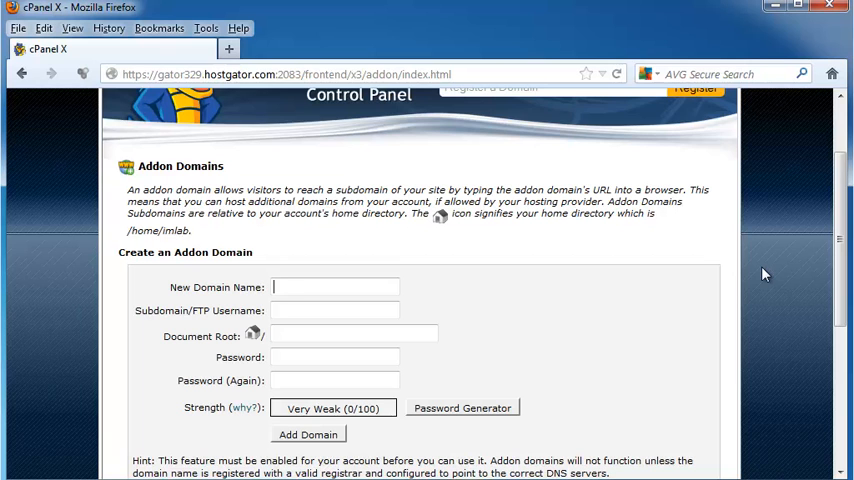
{"action": "left_click", "coordinate": [336, 288]}
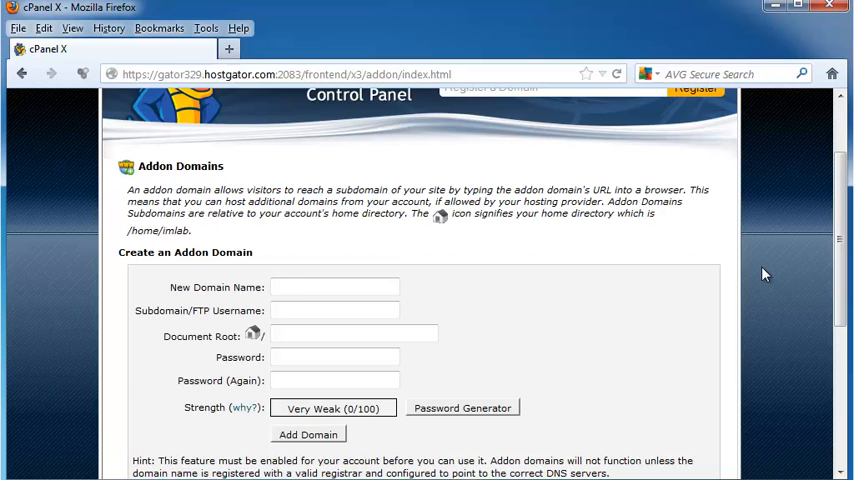
{"action": "scroll", "scroll_direction": "down", "scroll_amount": 3}
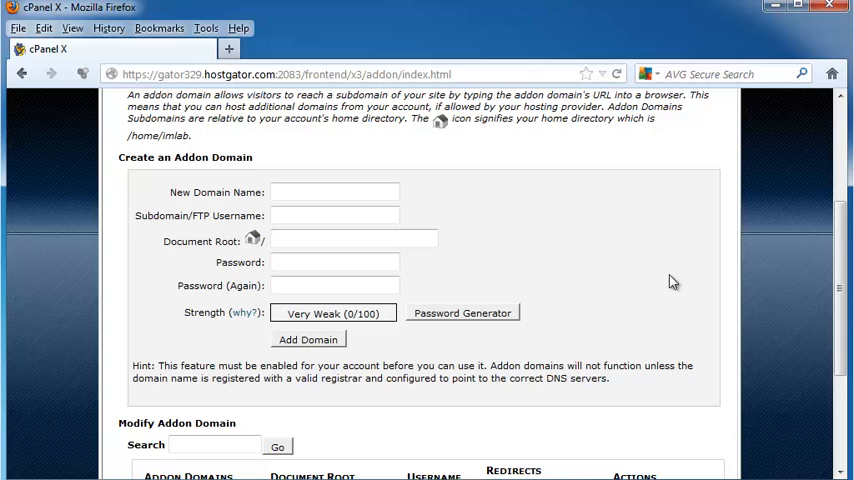
{"action": "left_click", "coordinate": [336, 192]}
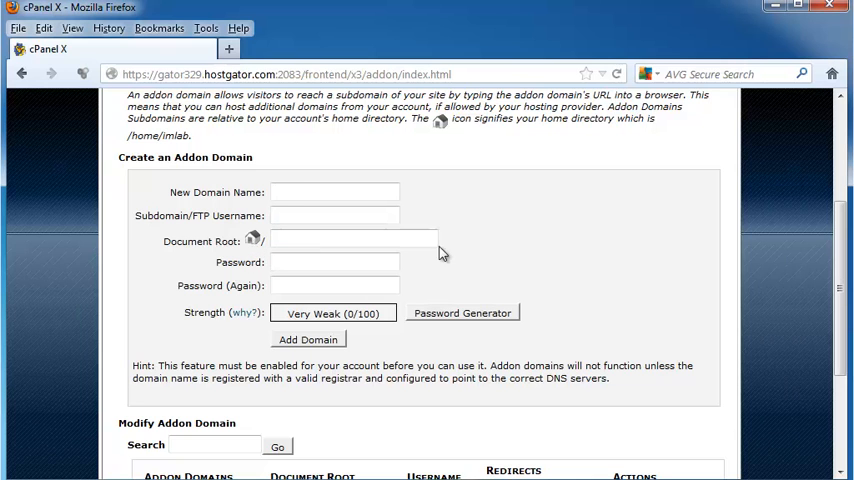
{"action": "left_click", "coordinate": [336, 192]}
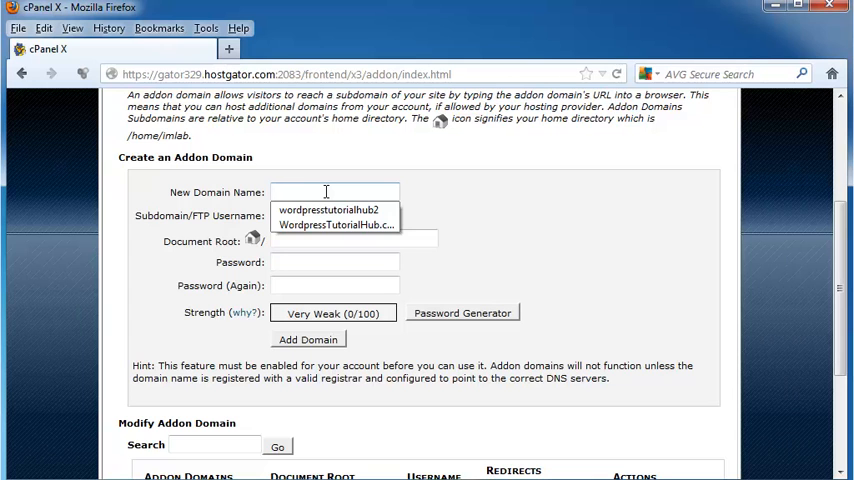
Enter WordpressTutorialHub3.com with auto-filled username, document root and an OK-rated password.
{"action": "type", "text": "Wordpres"}
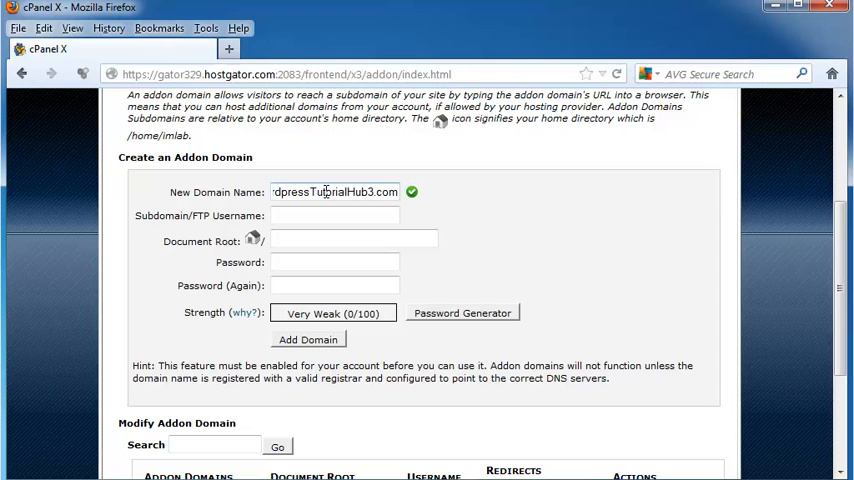
{"action": "mouse_move", "coordinate": [436, 210]}
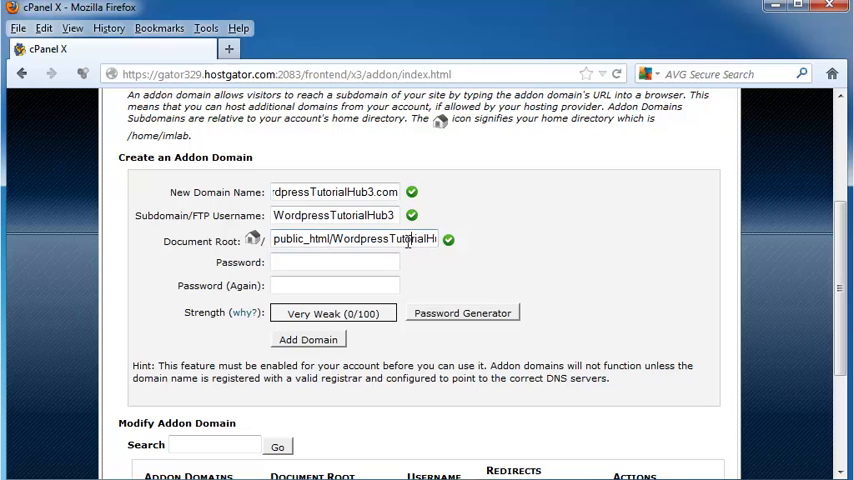
{"action": "left_click", "coordinate": [336, 260]}
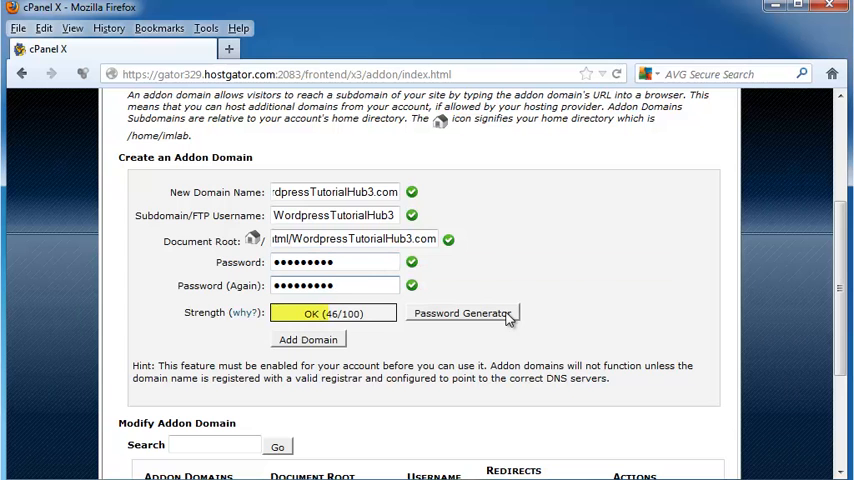
Add the WordpressTutorialHub3.com domain and go back to an empty Addon Domains form.
{"action": "left_click", "coordinate": [308, 340]}
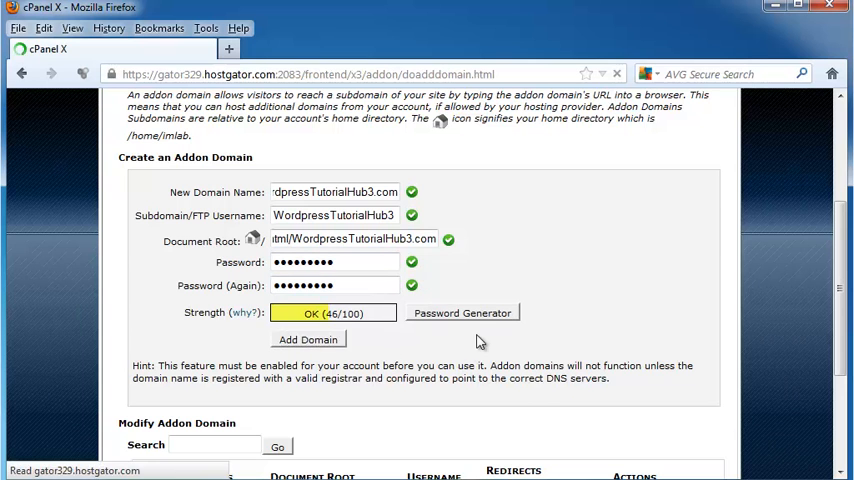
{"action": "left_click", "coordinate": [308, 340]}
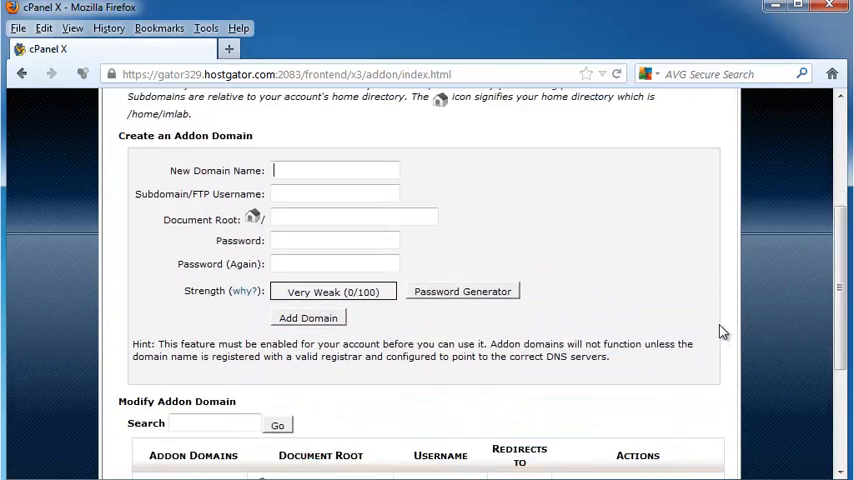
View wordpresstutorialhub3.com with its public_html document root in the Modify Addon Domain table.
{"action": "scroll", "scroll_direction": "down", "scroll_amount": 3}
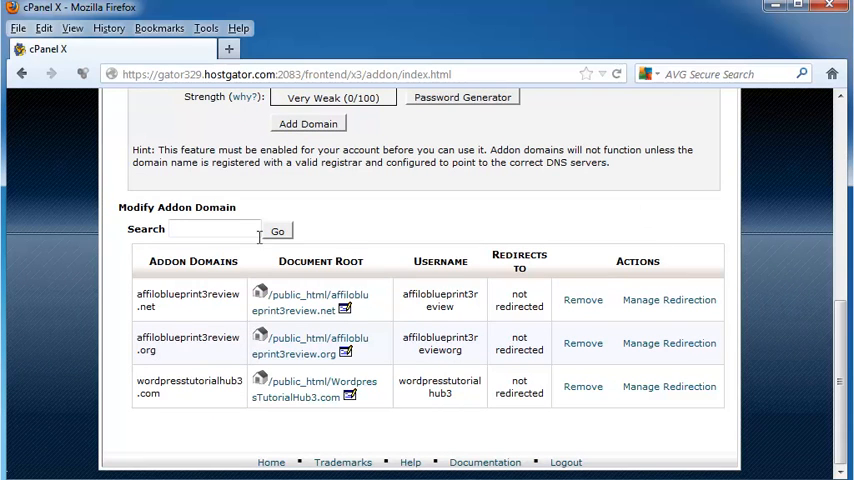
{"action": "mouse_move", "coordinate": [308, 324]}
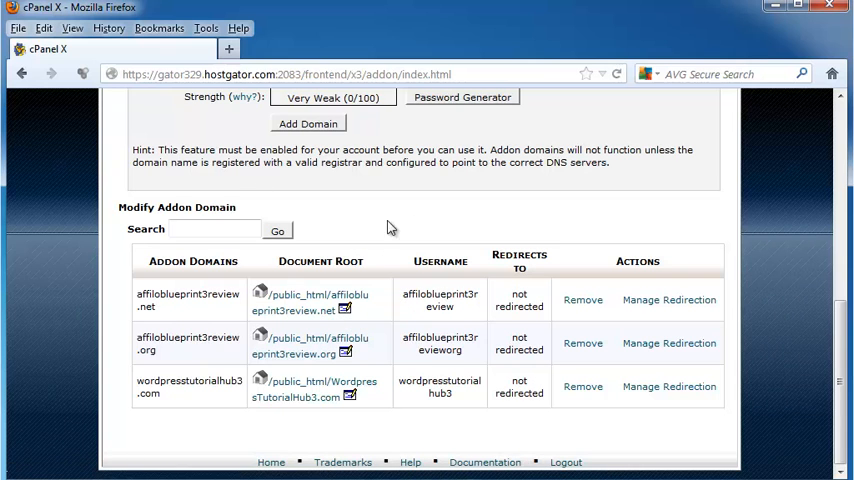
{"action": "mouse_move", "coordinate": [512, 216]}
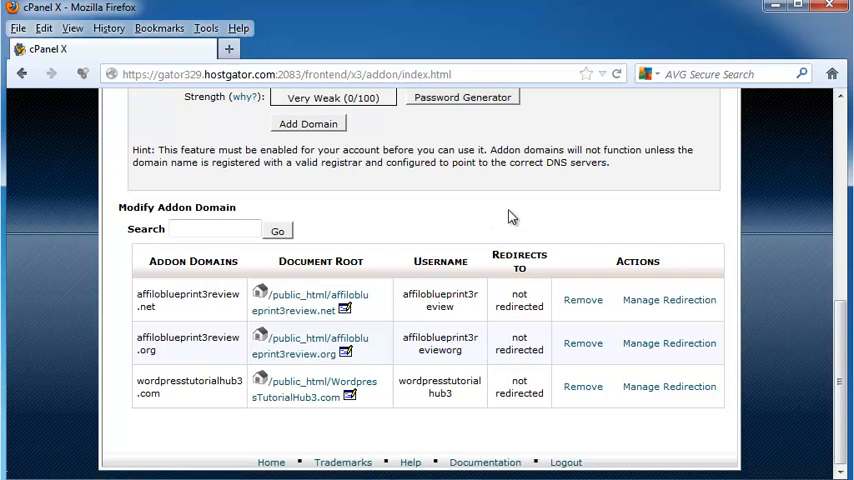